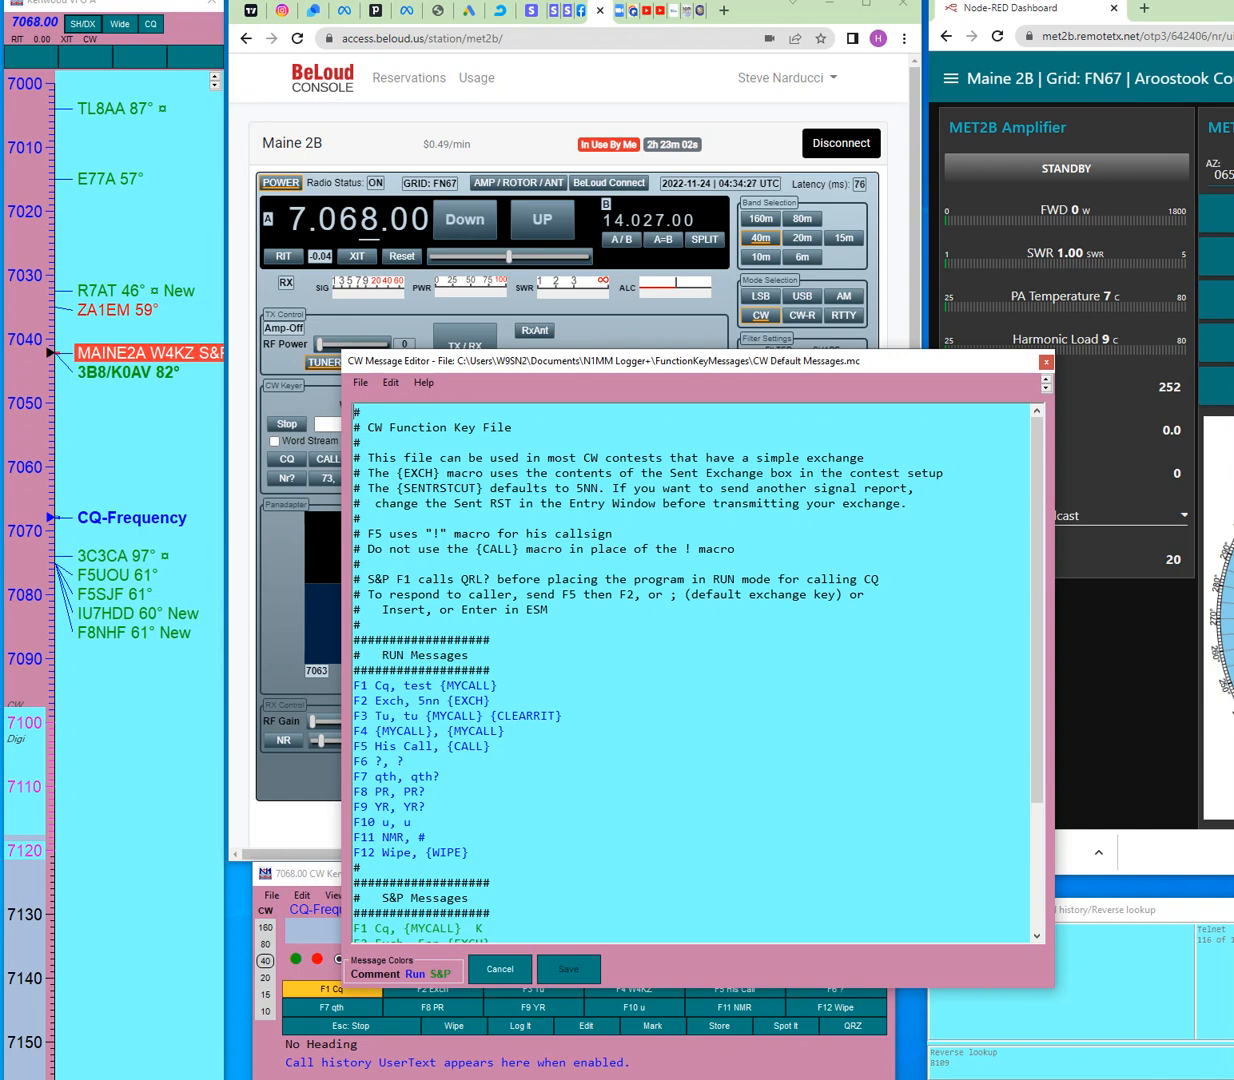
Scroll the Run and S&P CW message sections, then close the message editor.
scroll(down, 3)
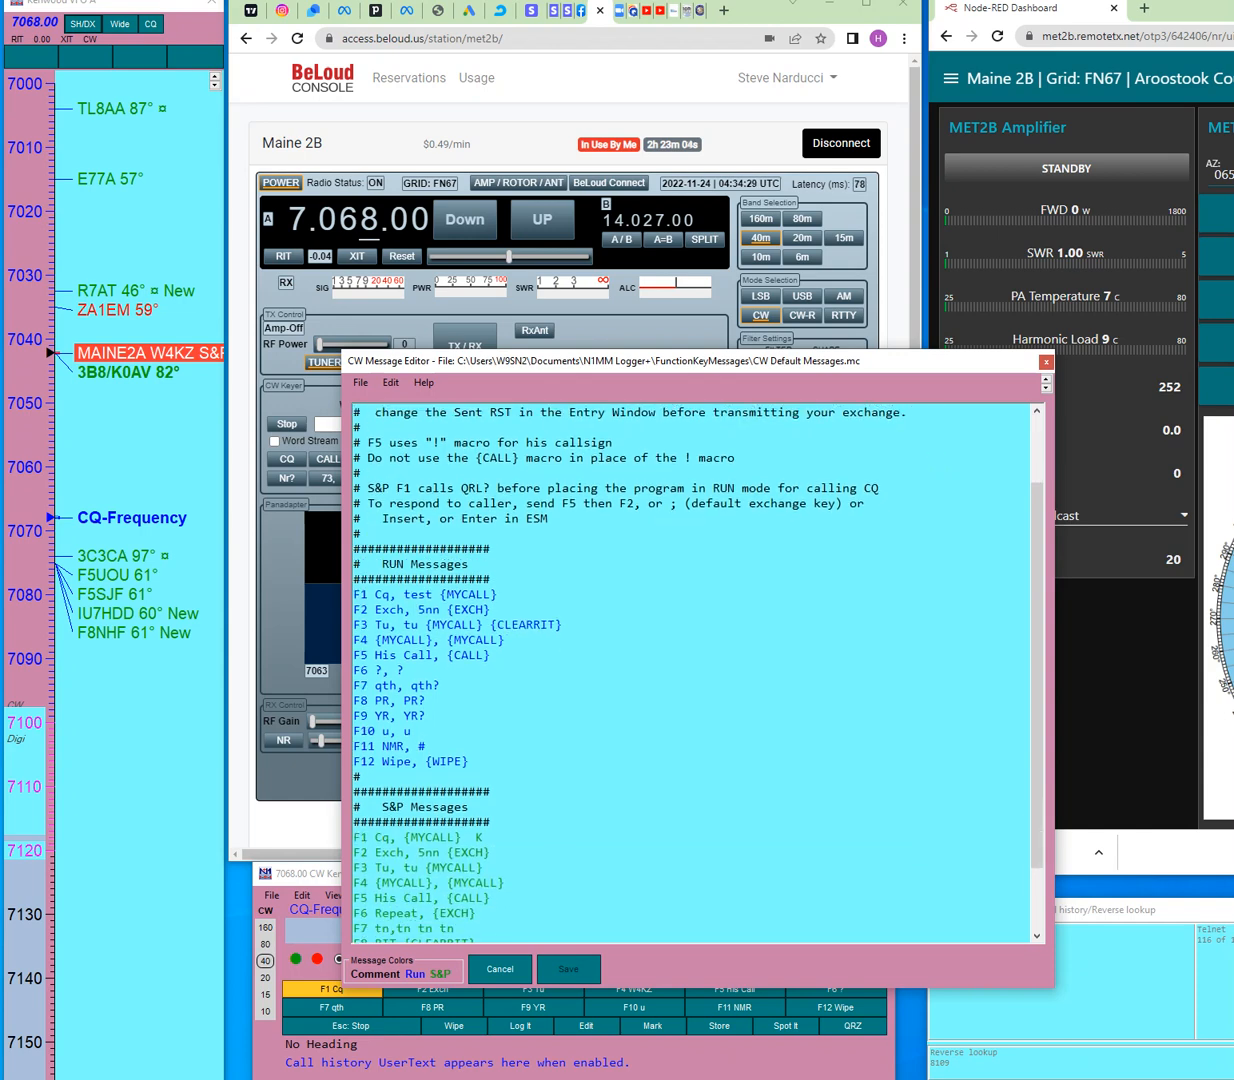
scroll(down, 3)
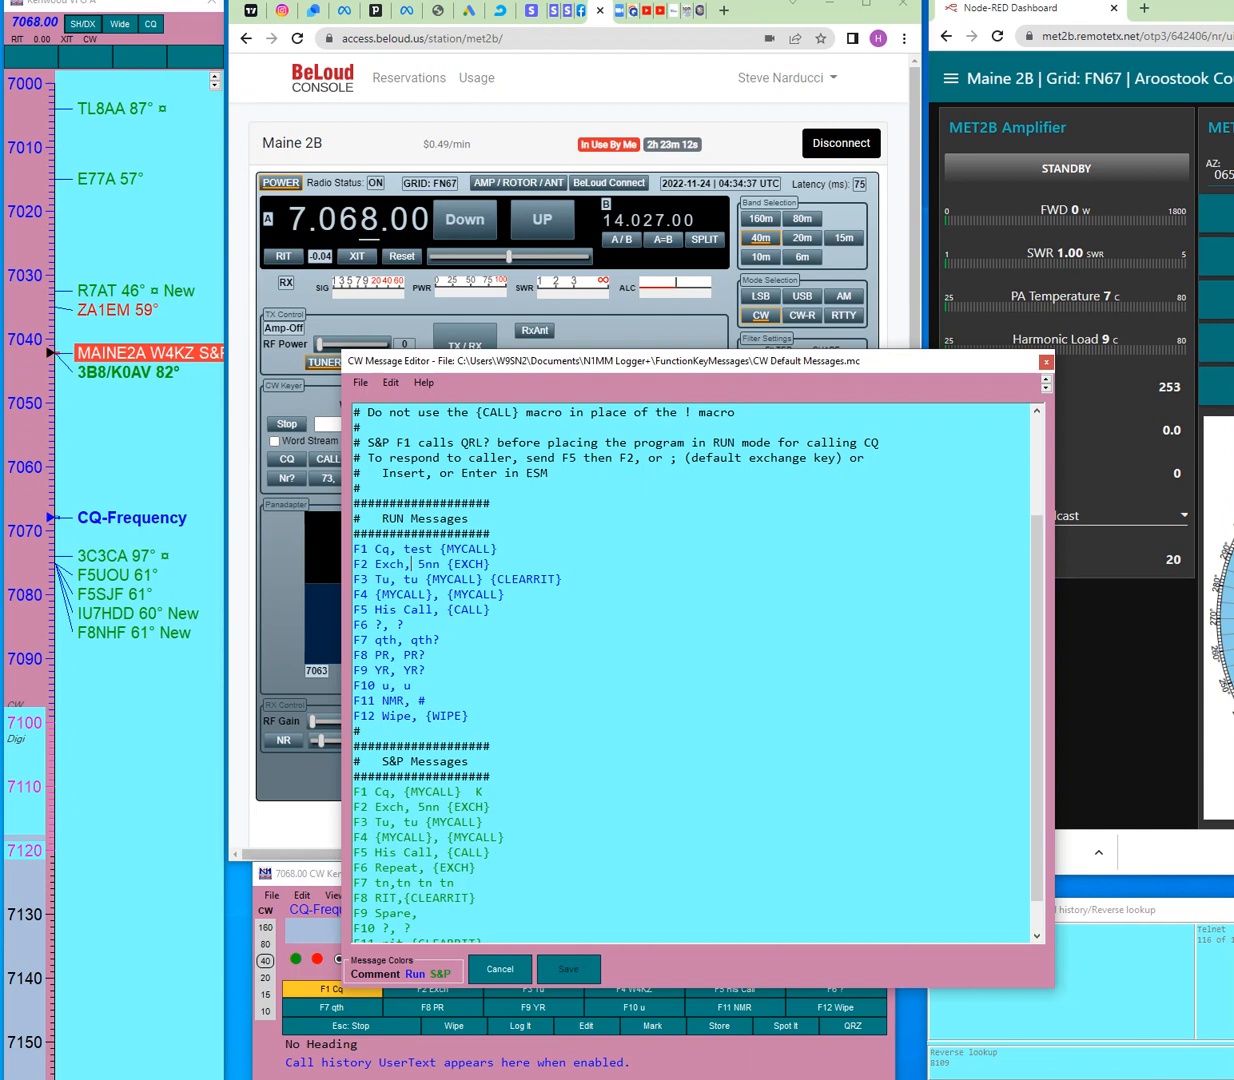
double_click(468, 608)
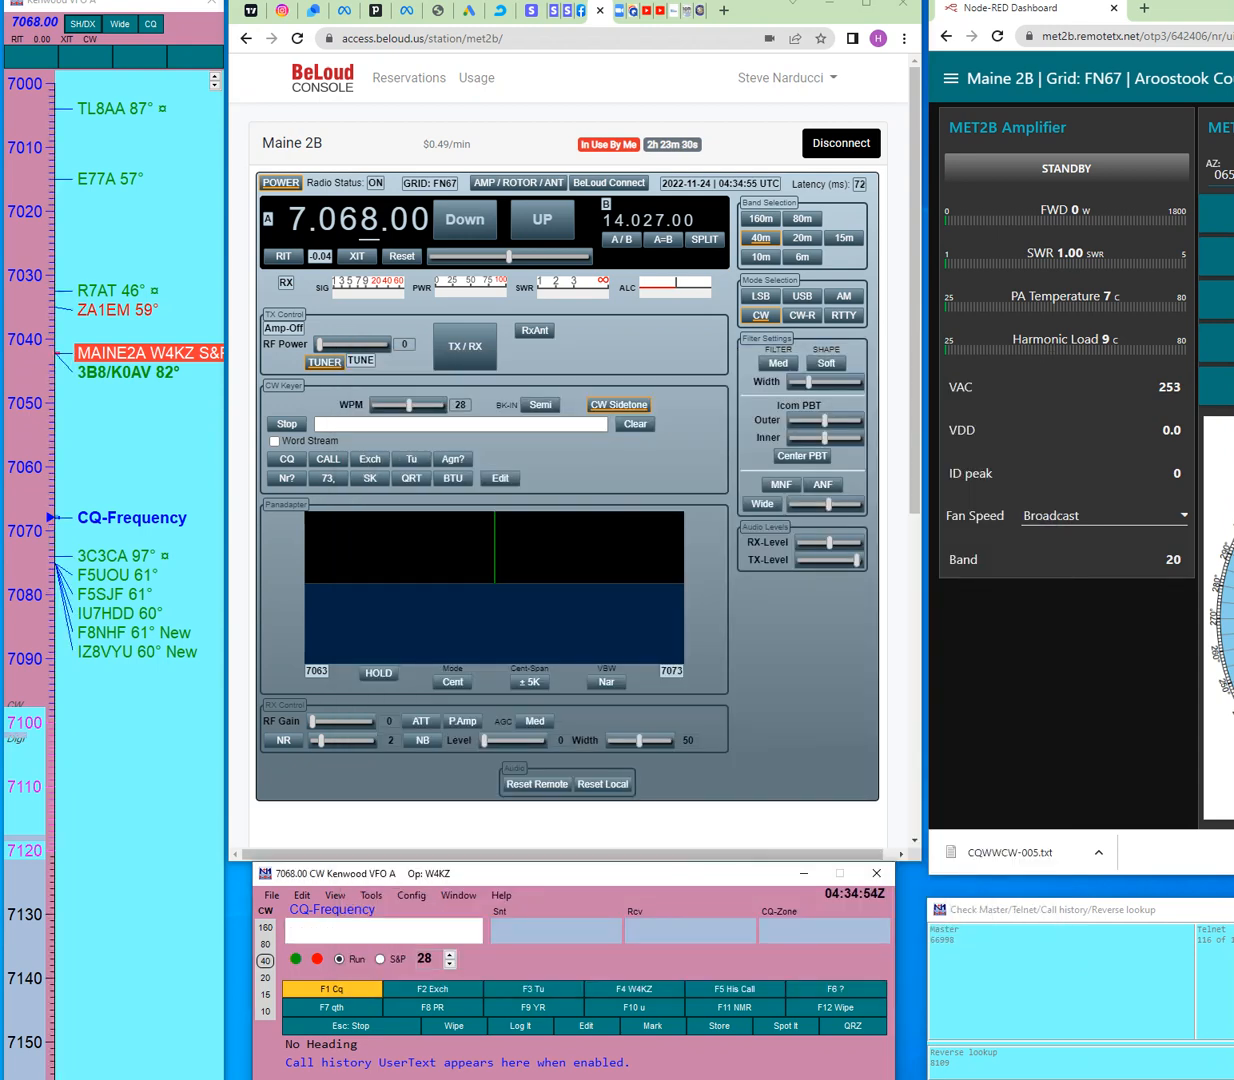
Enter callsign K5TR in the entry window.
text(K)
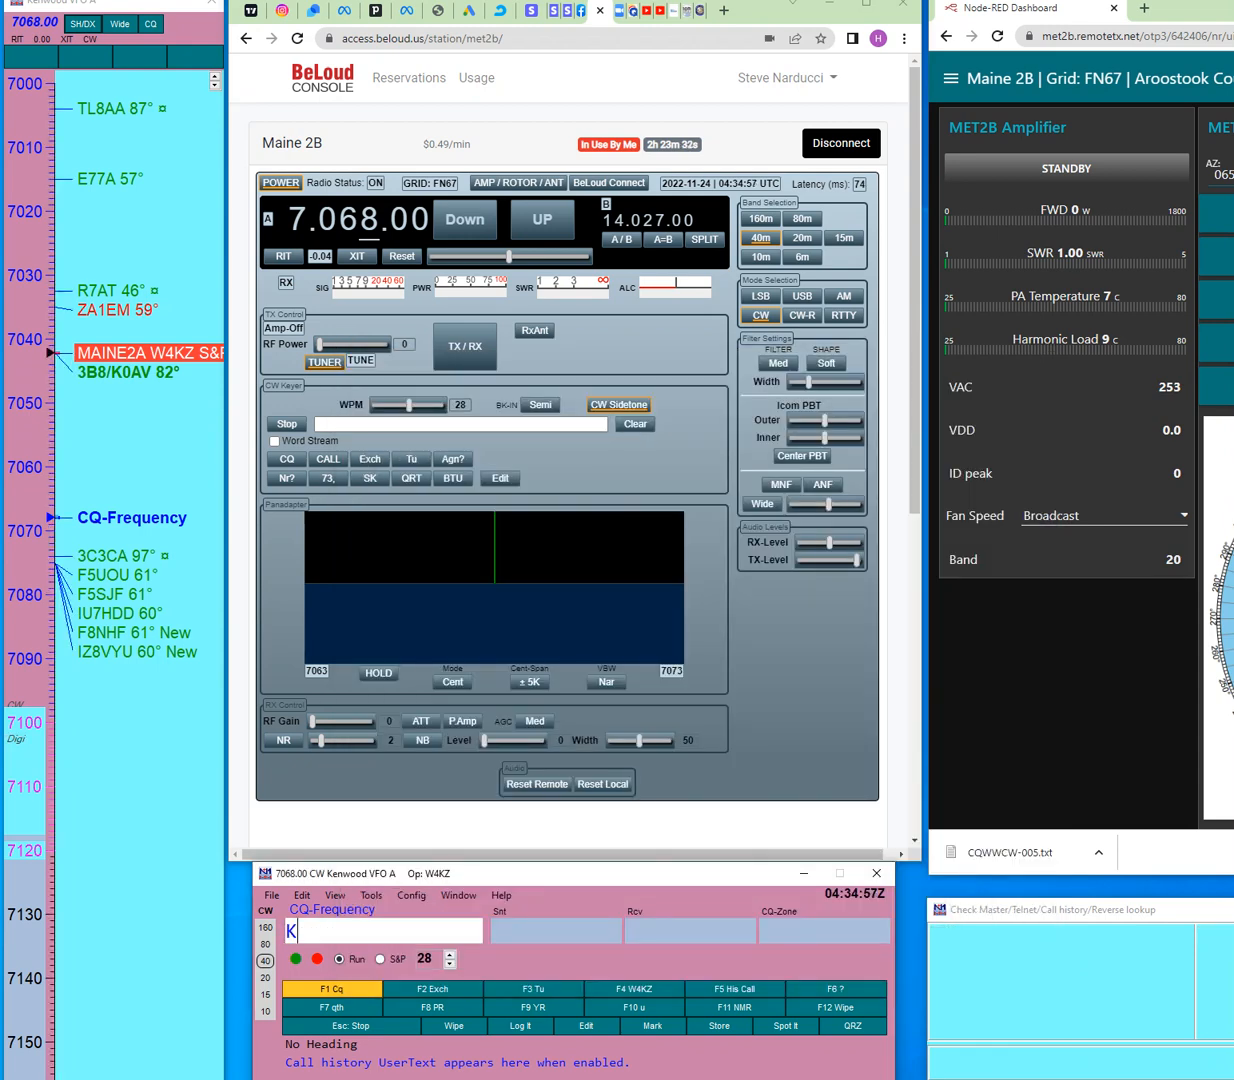
text(5TR)
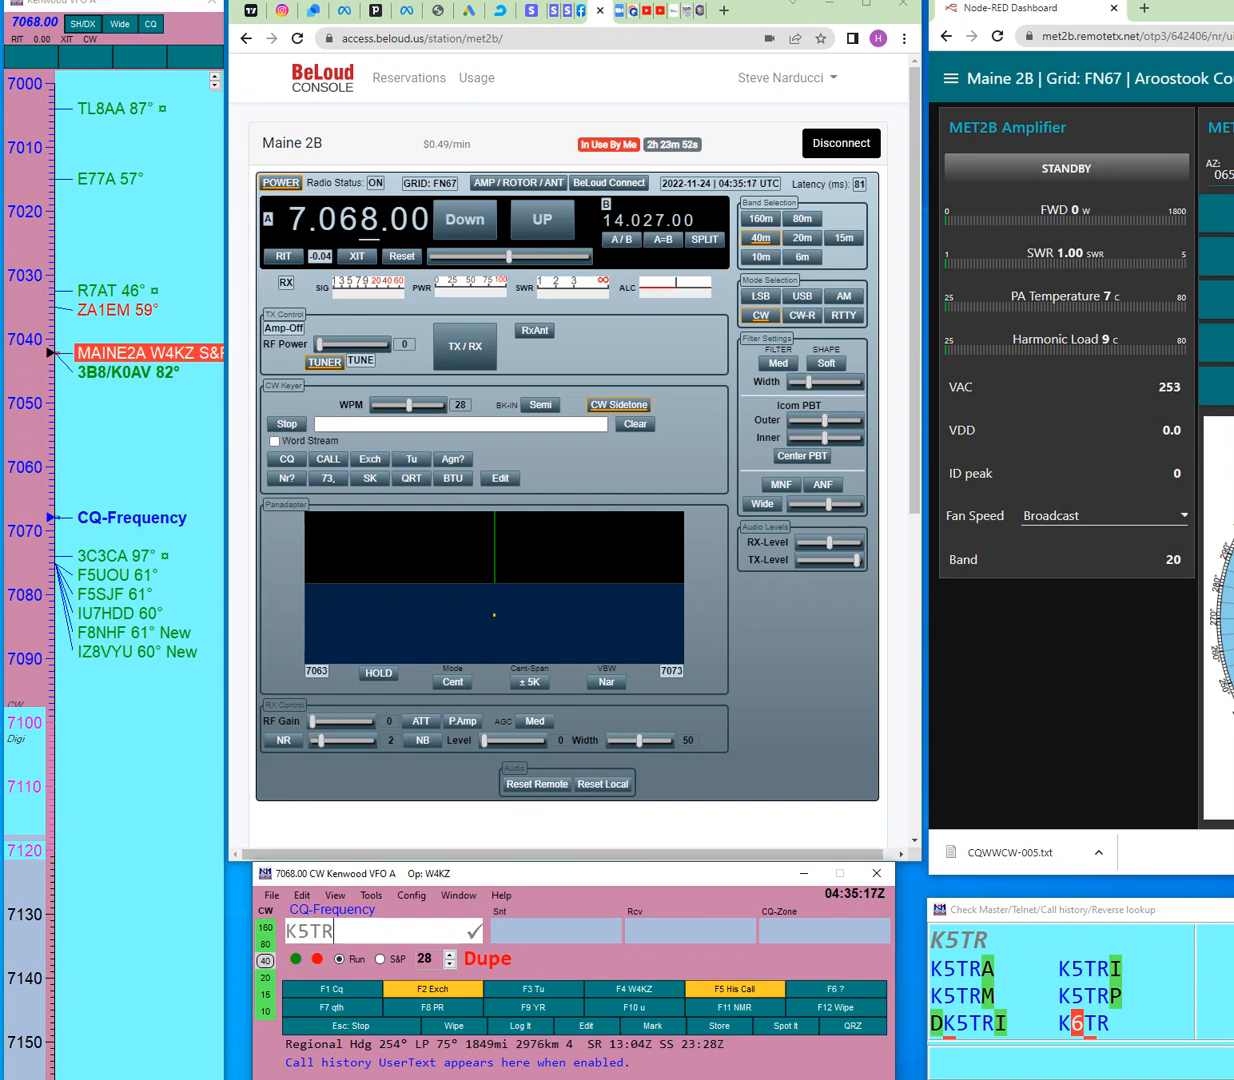
mouse_move(532, 988)
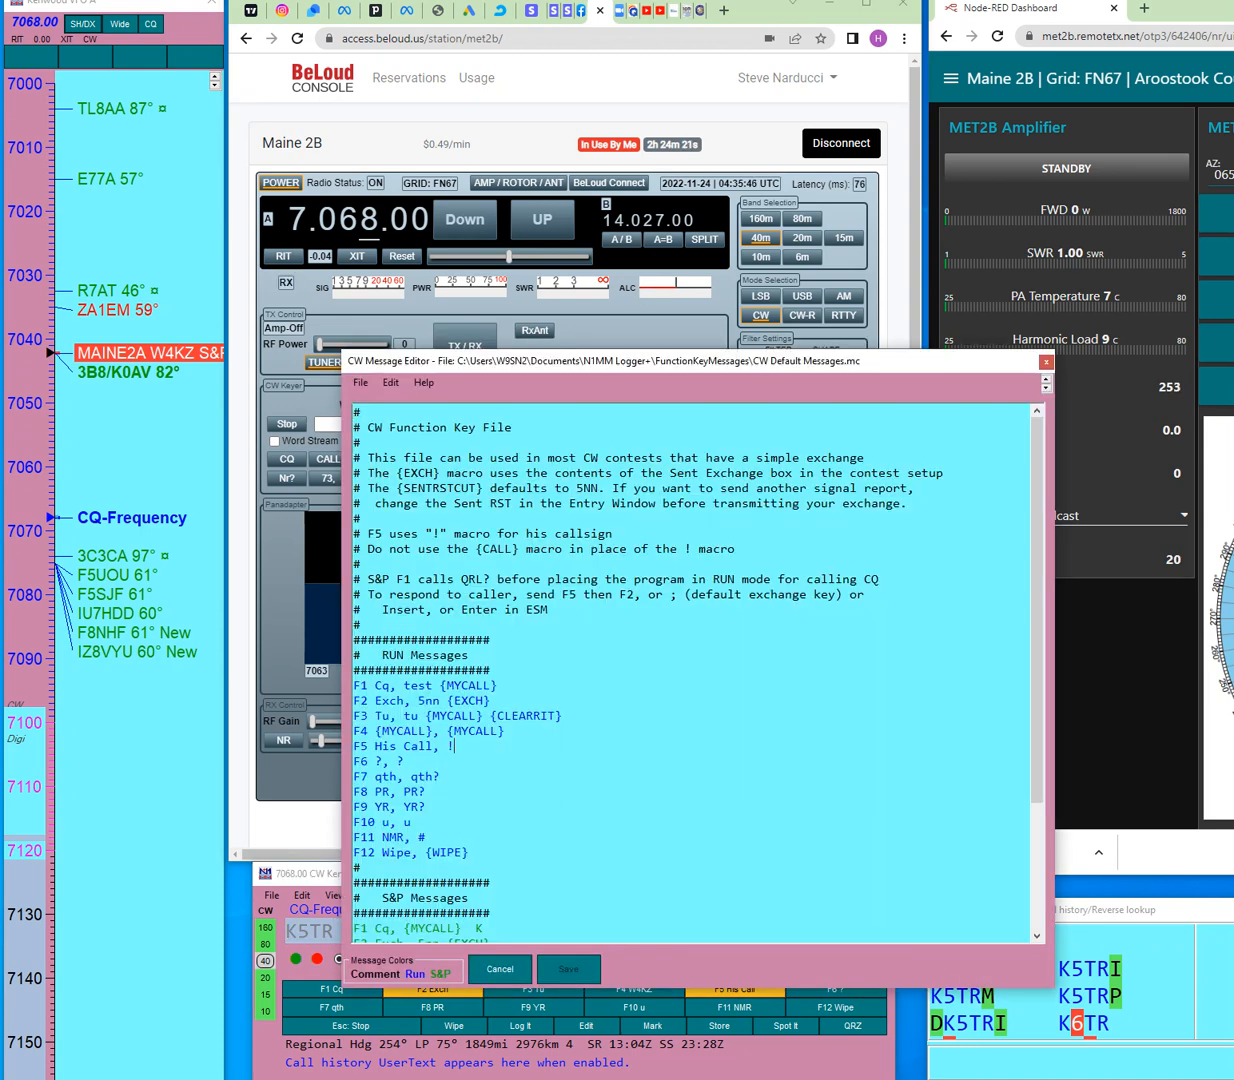
Complete the F5 Run message as 'His Call, {CALL}' and bring up Config.
click(404, 760)
text({)
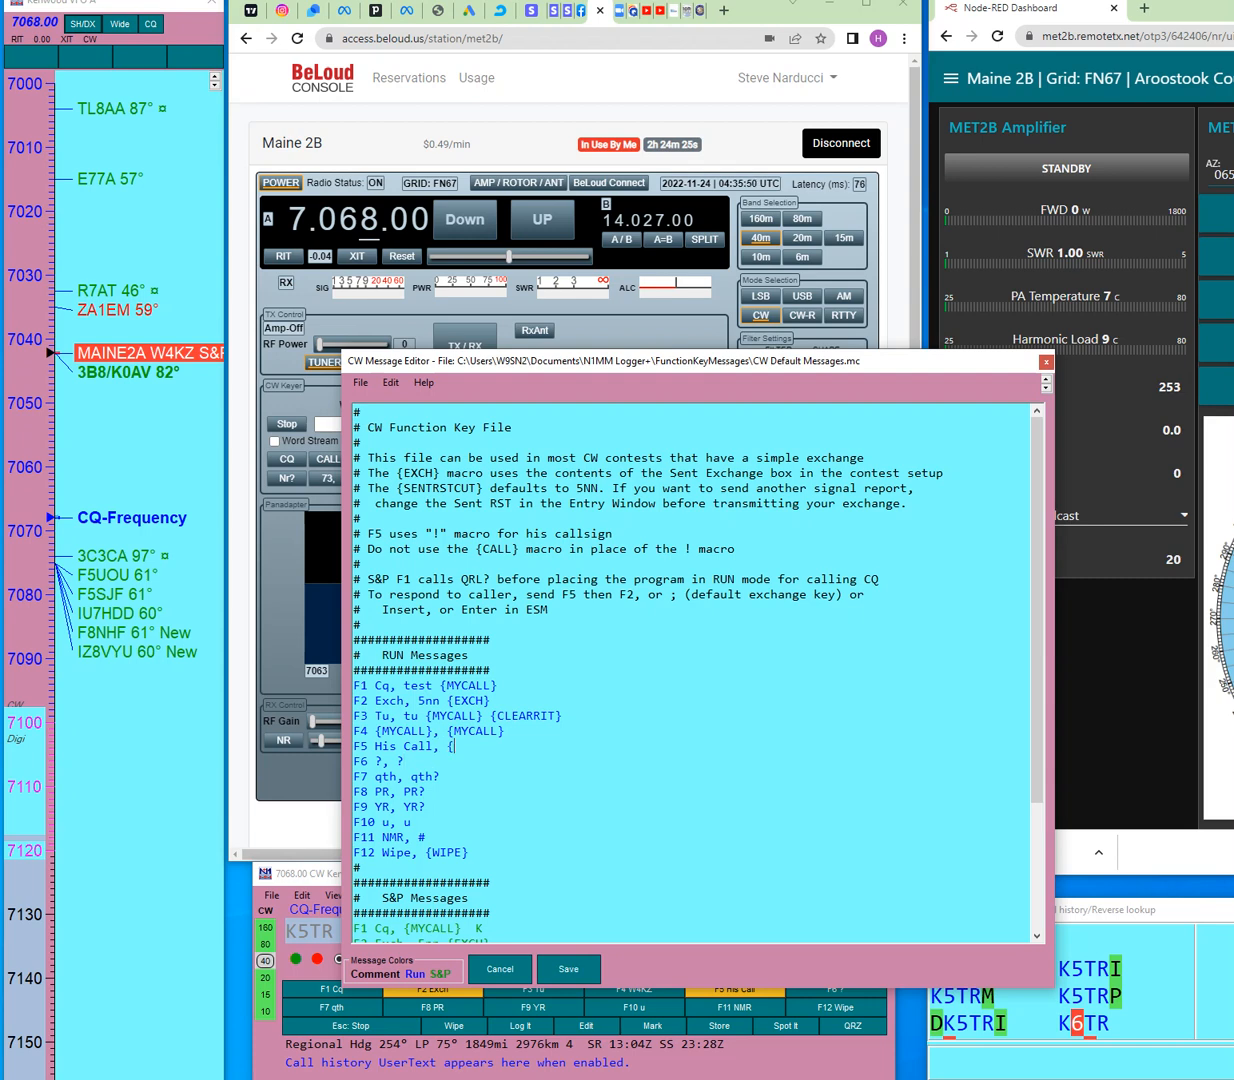
text(CALL})
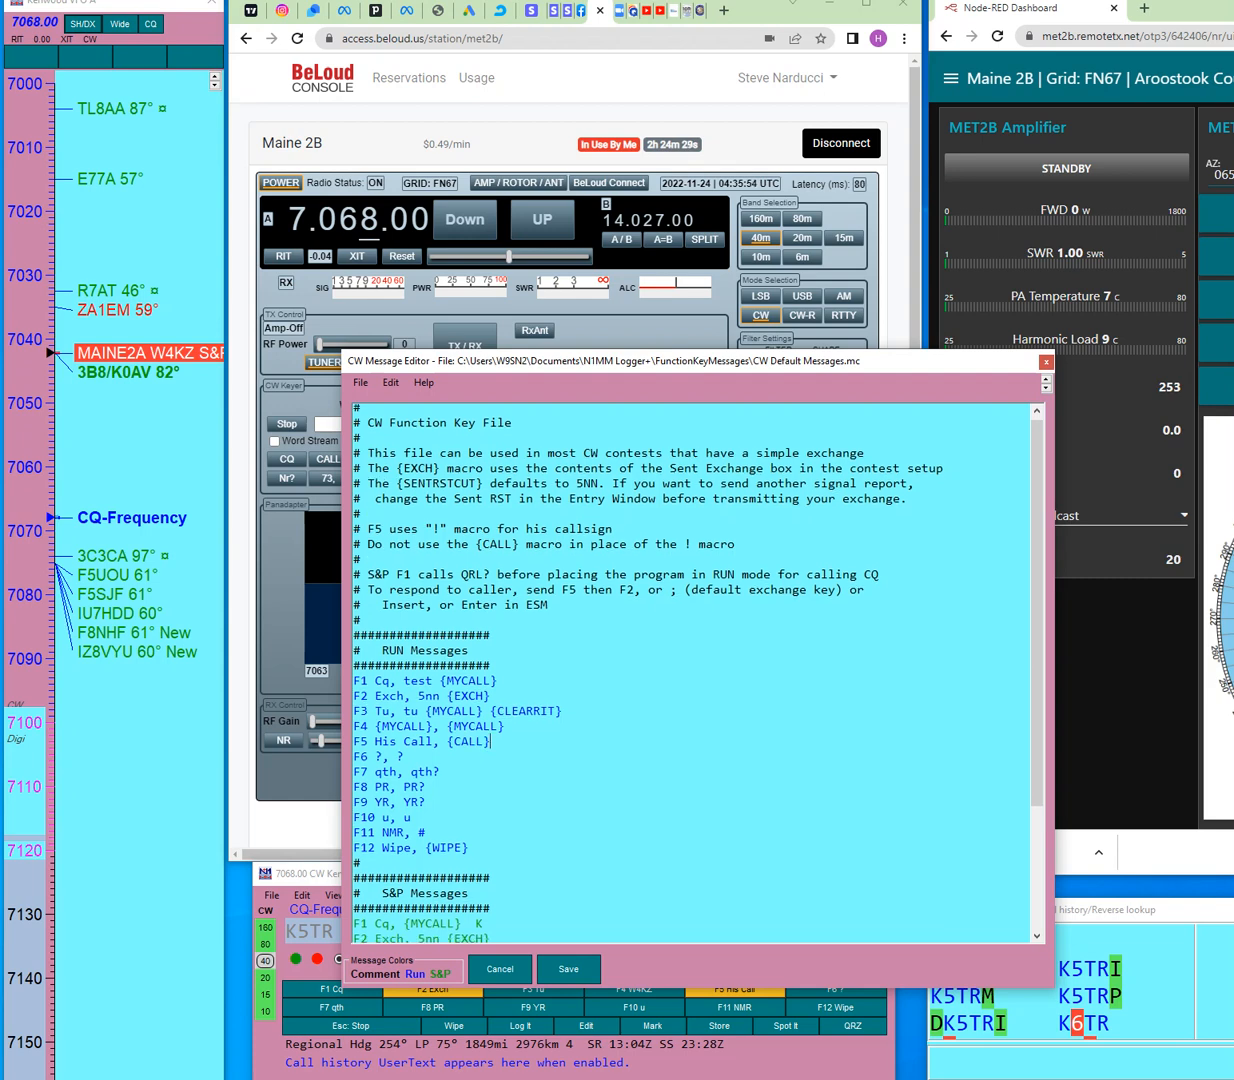
scroll(down, 3)
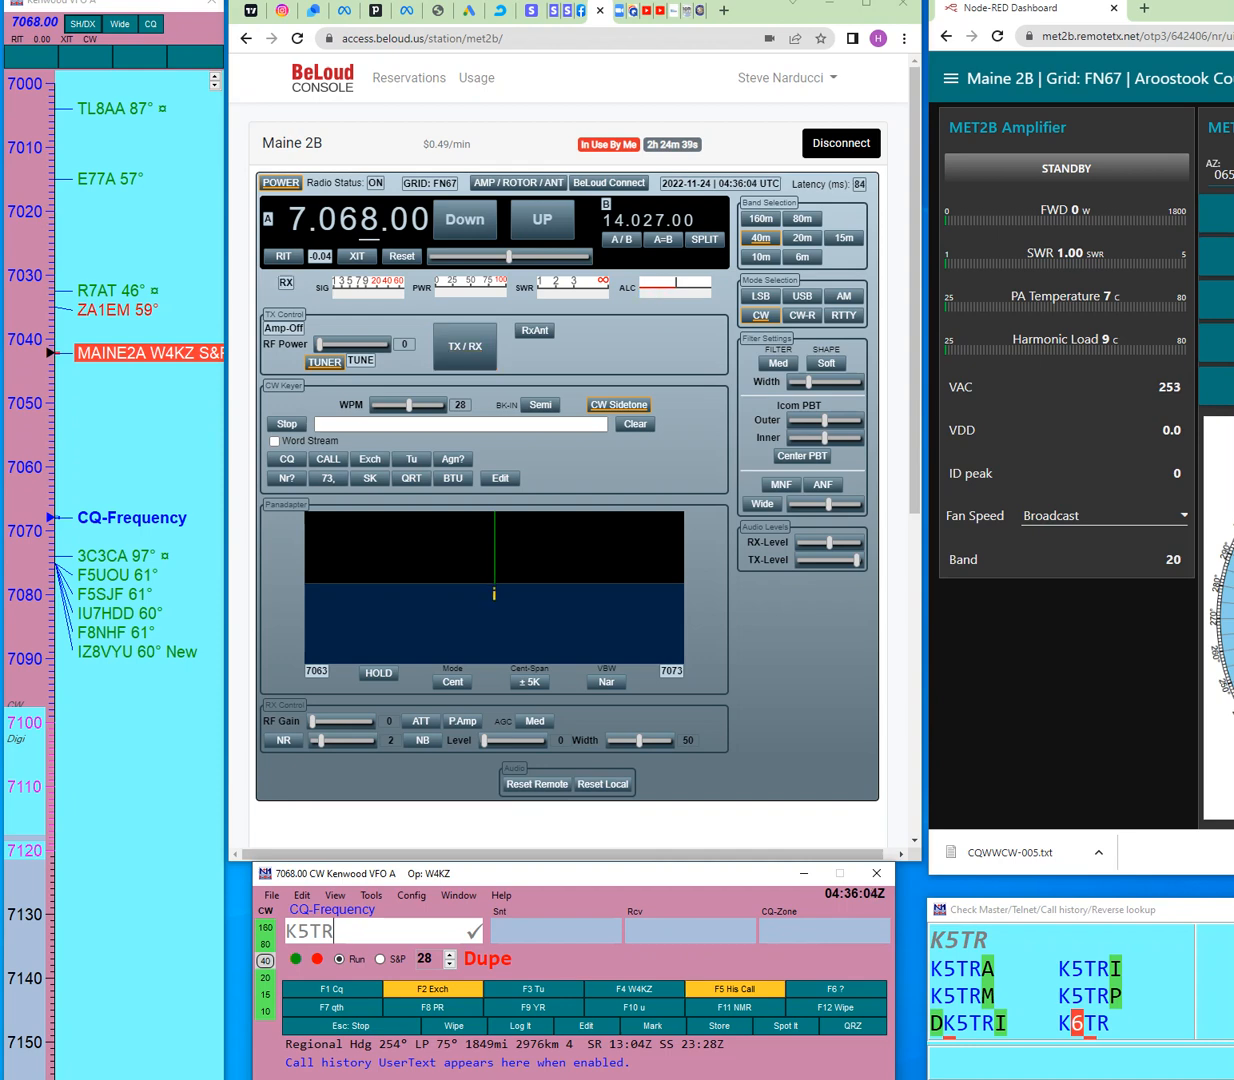
click(410, 896)
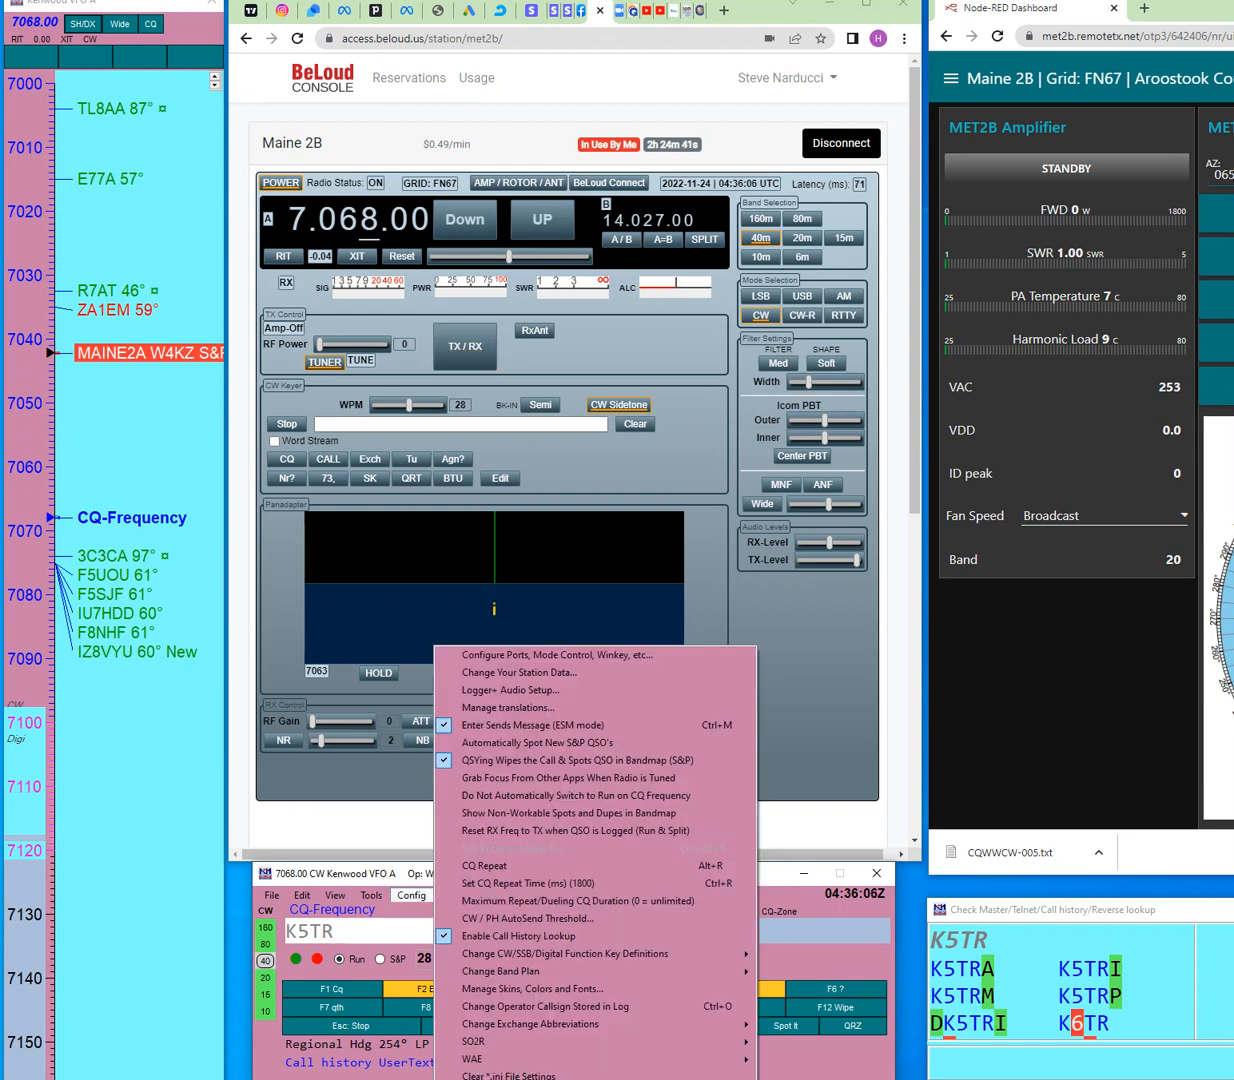